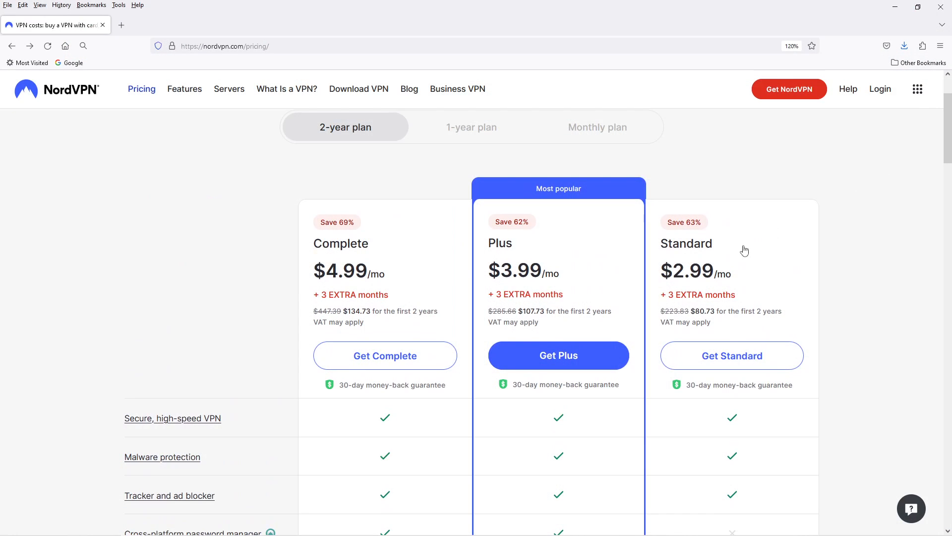
# - Choose the Plus plan with Get Plus to reach its two-year checkout page
pyautogui.click(558, 355)
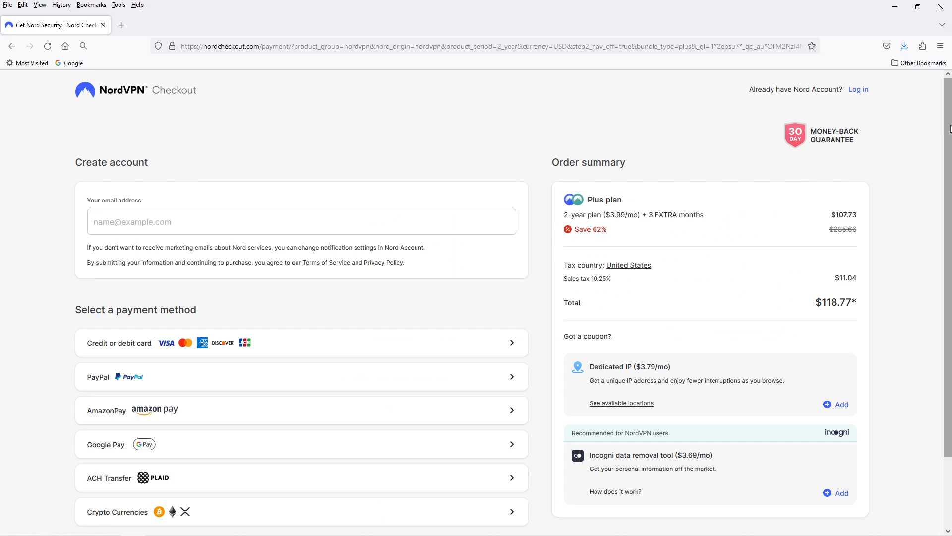
pyautogui.scroll(-3)
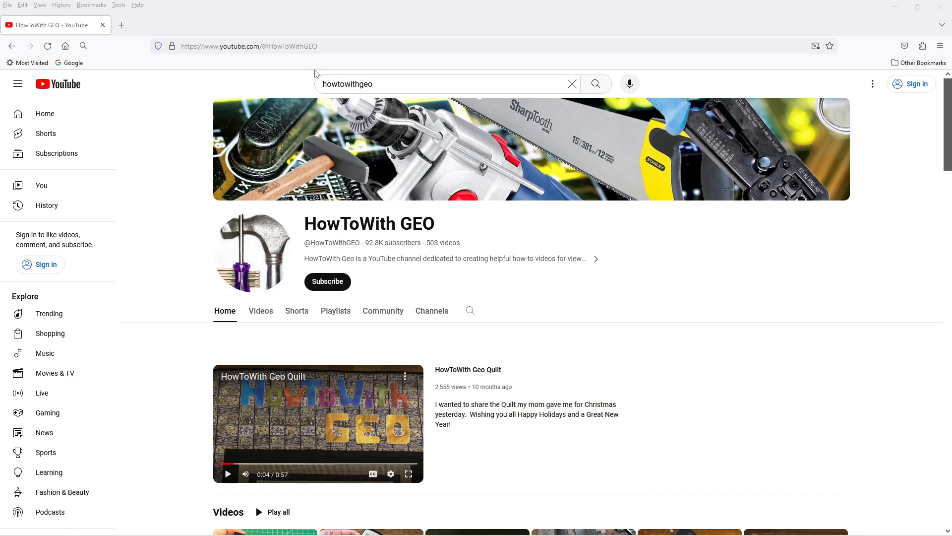
# - Enter NordVPN.com in the Firefox address bar
pyautogui.click(248, 45)
pyautogui.write('N')
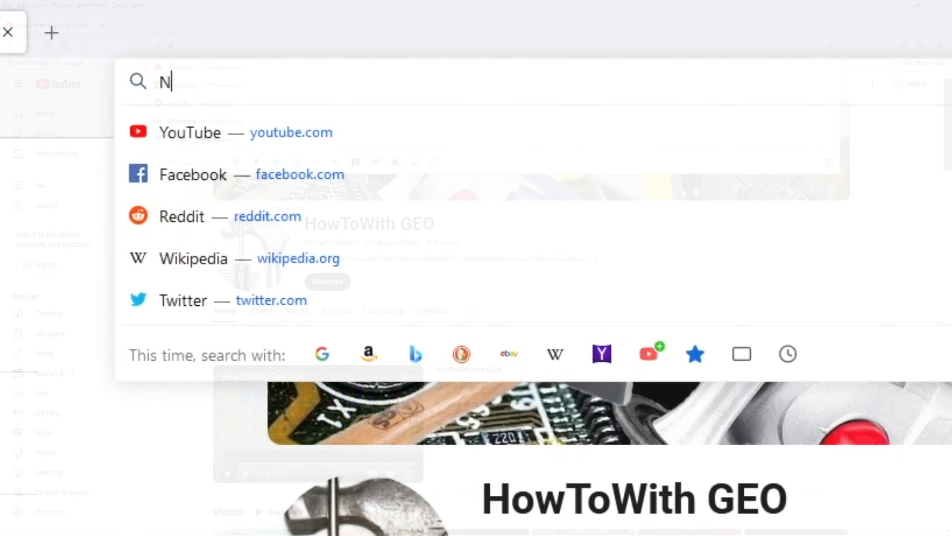
pyautogui.write('ordVPN.com')
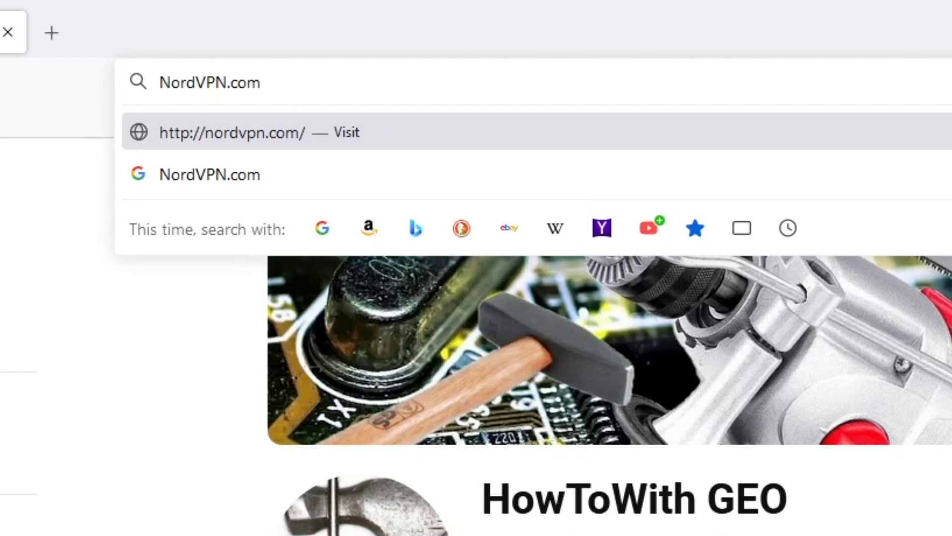
pyautogui.click(232, 132)
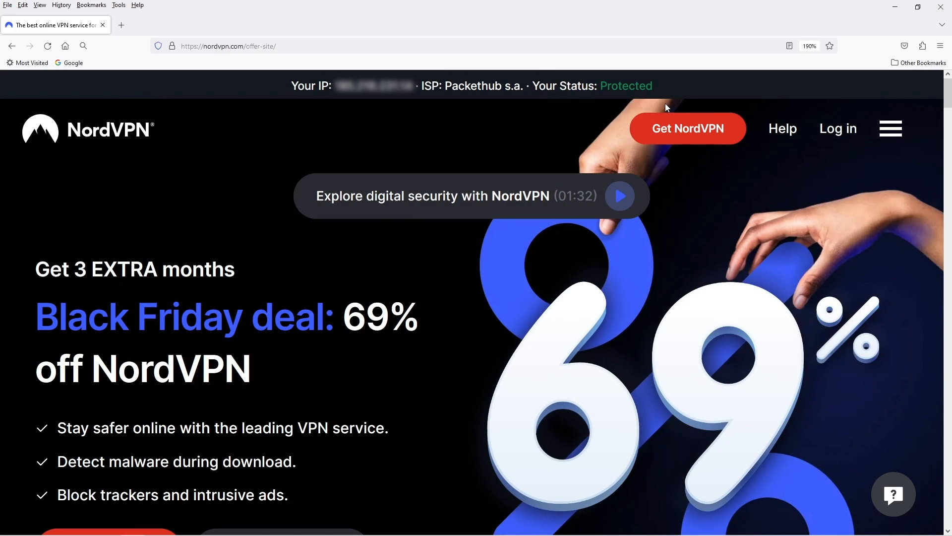
pyautogui.moveTo(686, 107)
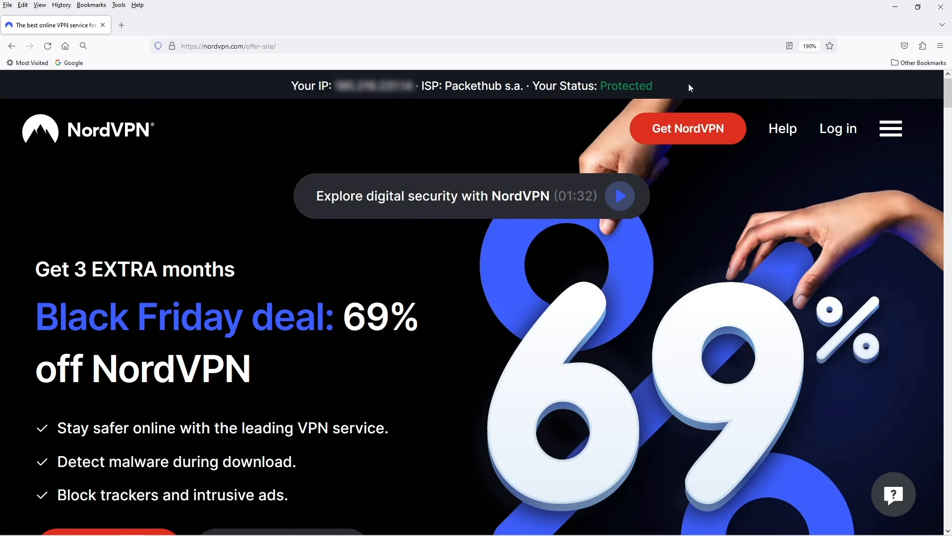
pyautogui.moveTo(663, 107)
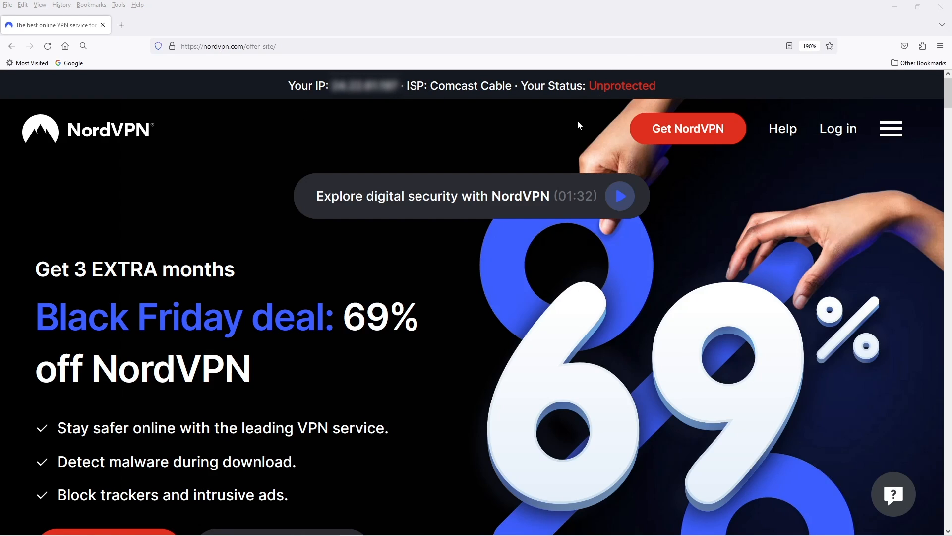
pyautogui.moveTo(621, 86)
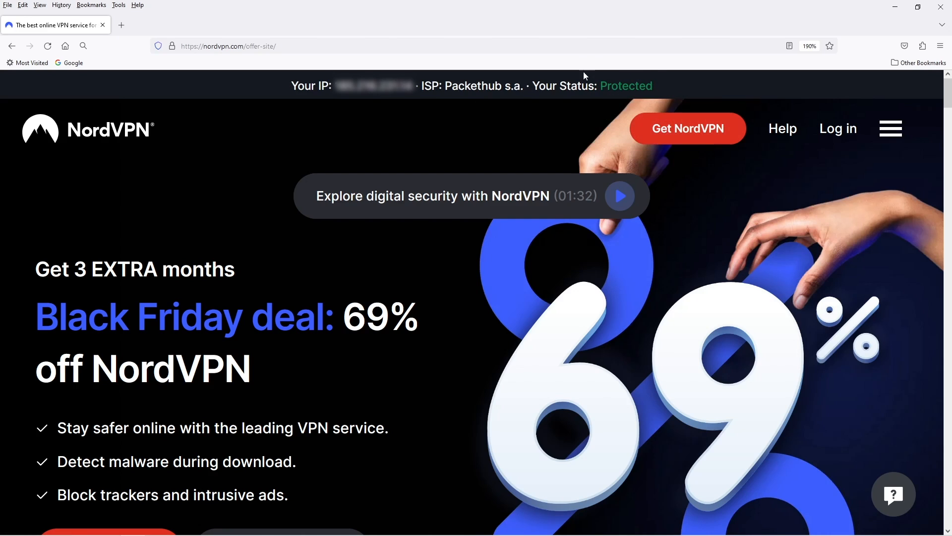
pyautogui.moveTo(577, 85)
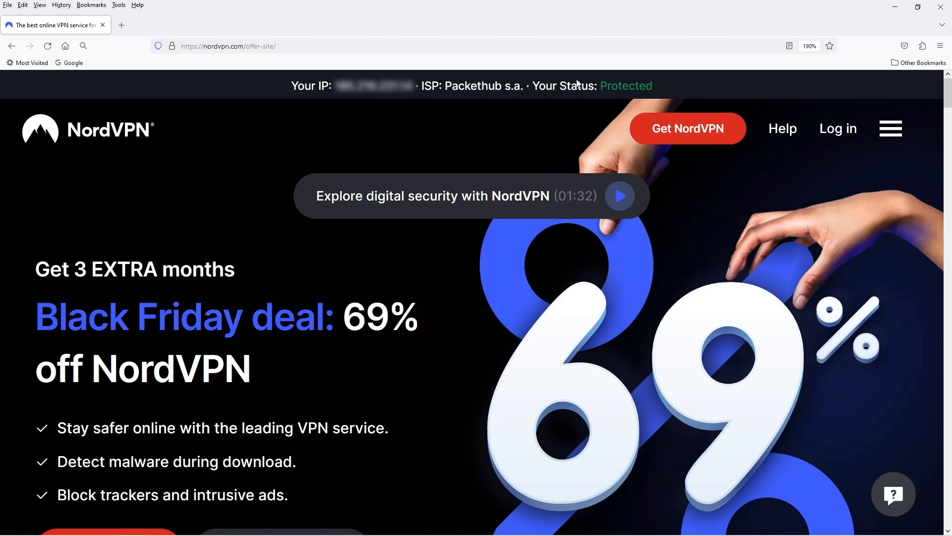